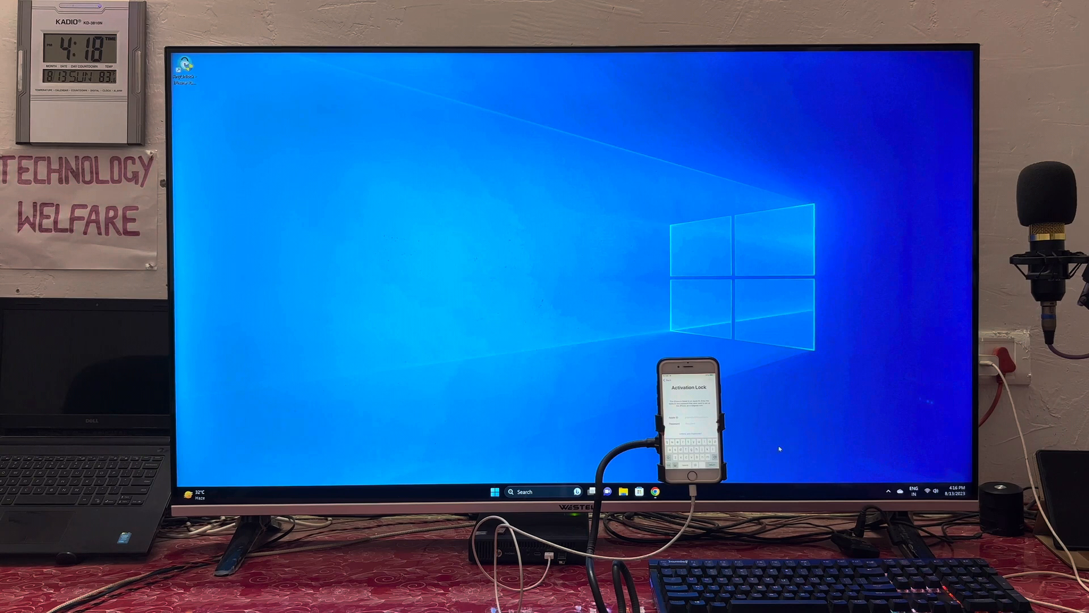
Launch AnyUnlock from its desktop shortcut to reach the home tool menu.
left_click(493, 491)
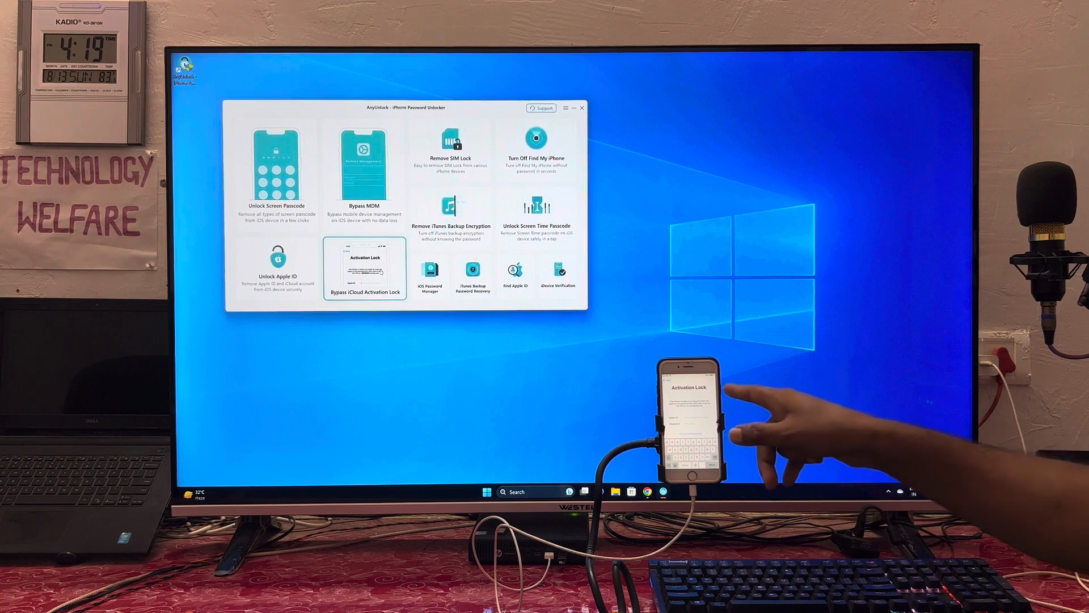
mouse_move(764, 417)
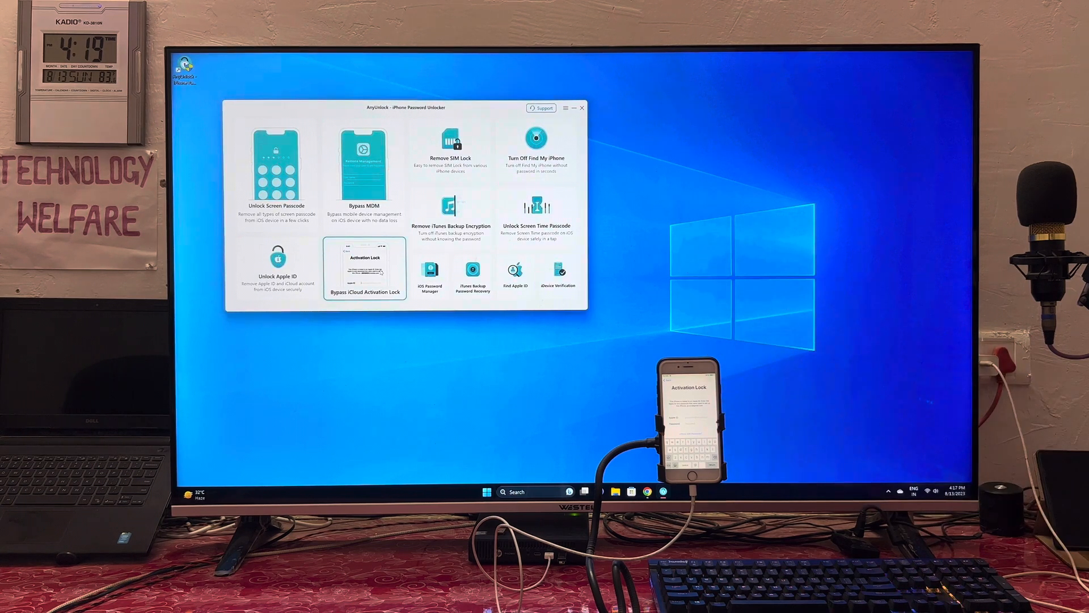
Start Bypass iCloud Activation Lock, accept the Terms of Use and continue to Jailbreak Now.
left_click(364, 268)
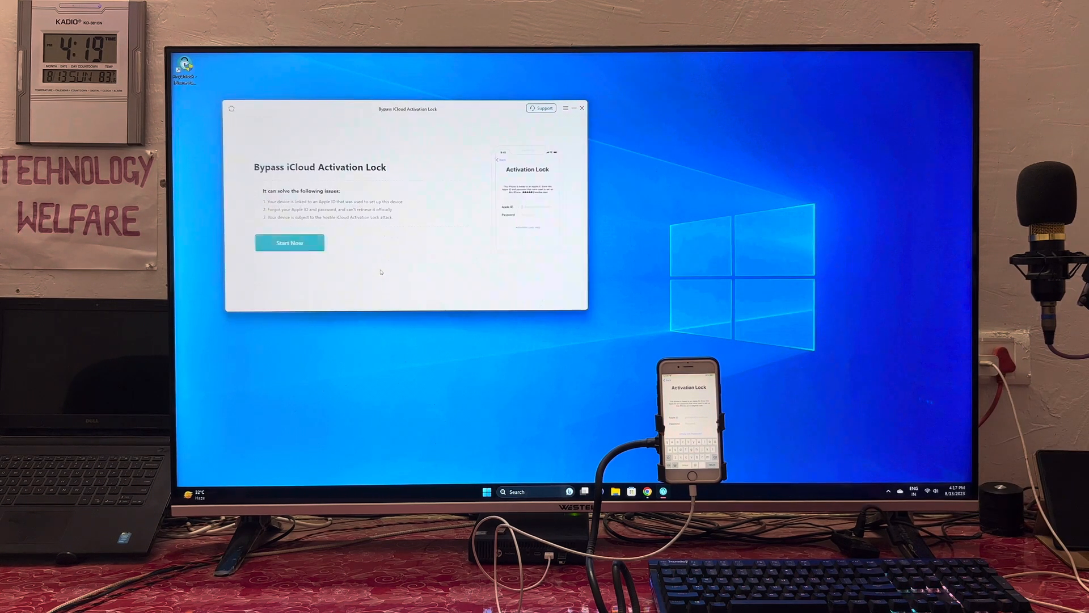
left_click(289, 242)
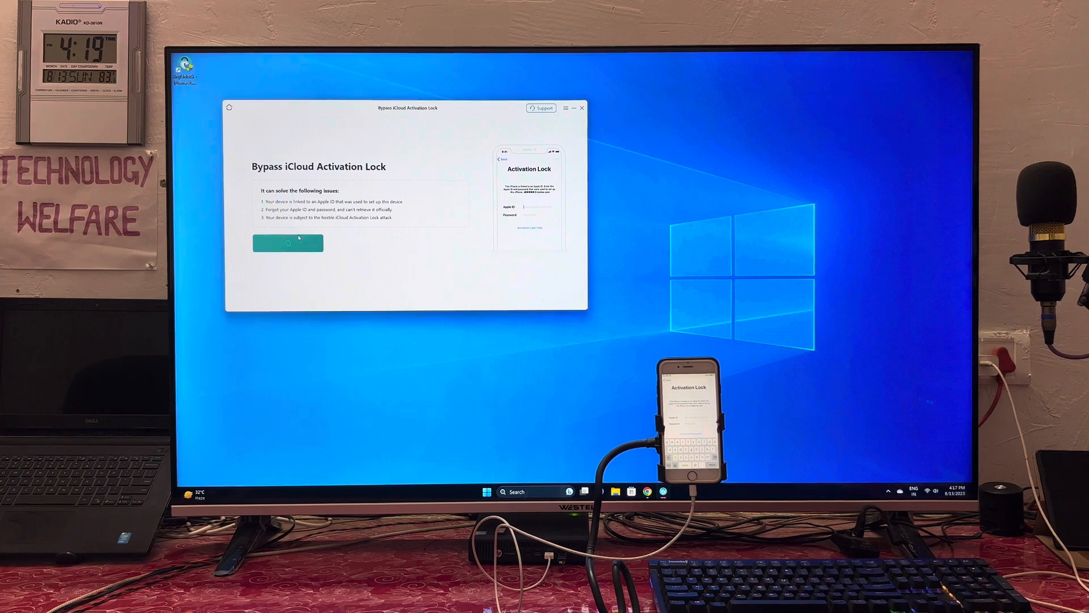
left_click_drag(407, 108, 428, 124)
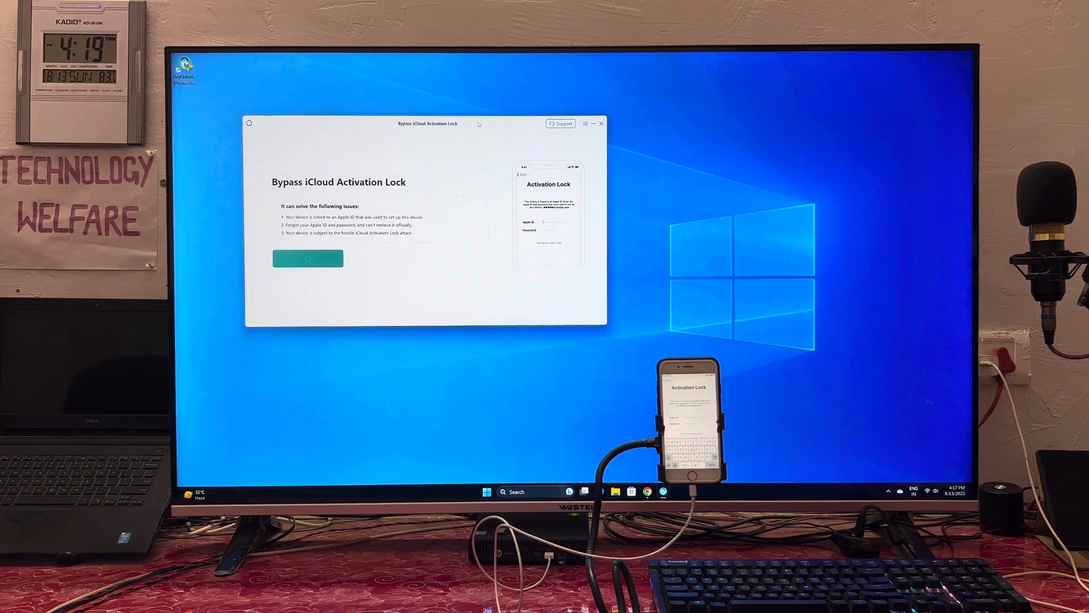
left_click(307, 259)
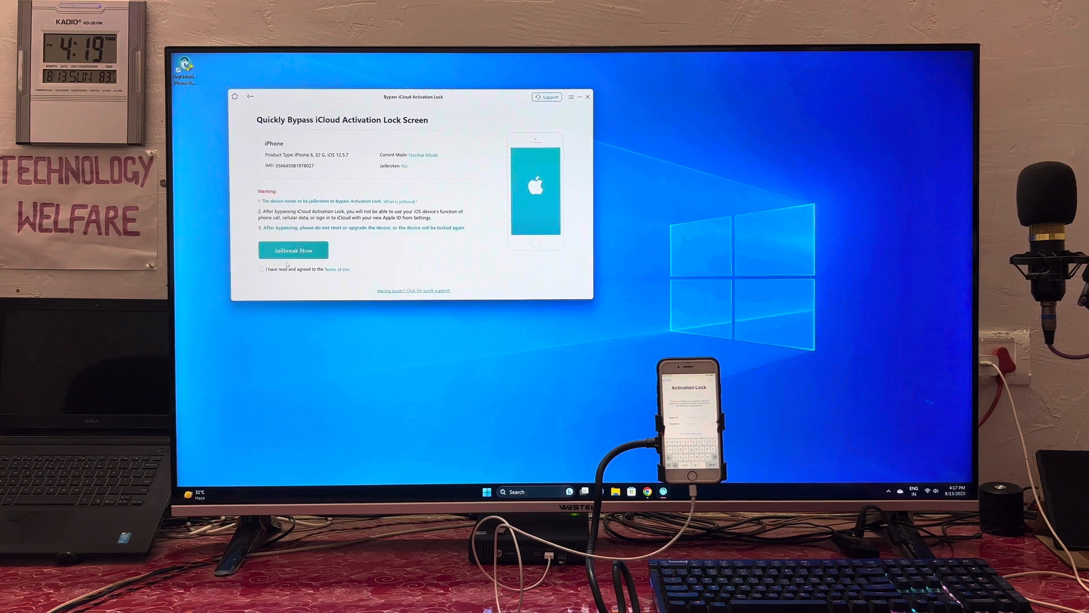
left_click(262, 270)
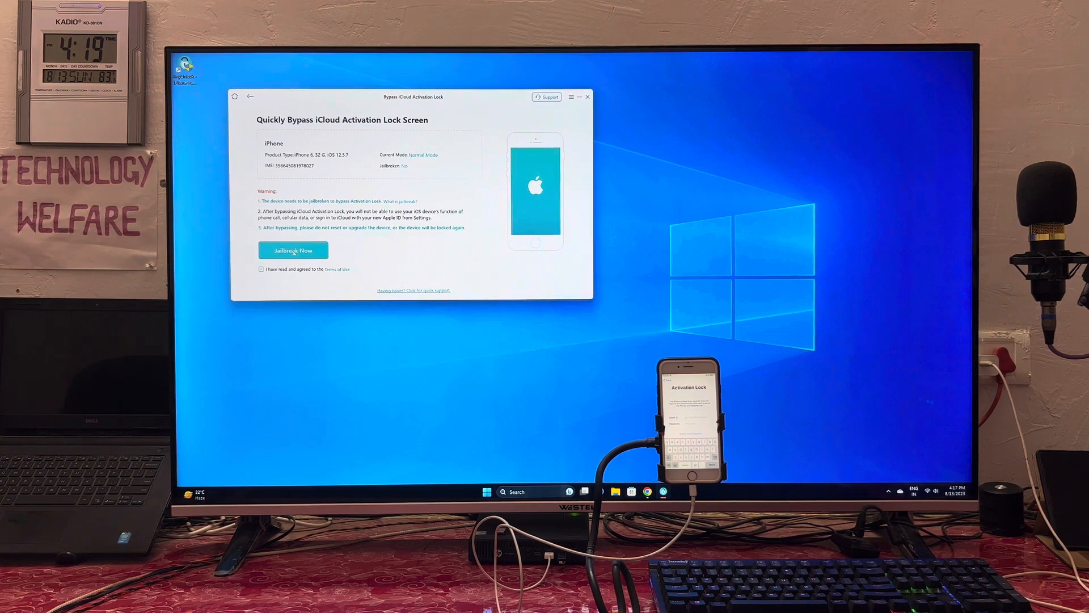
left_click(292, 250)
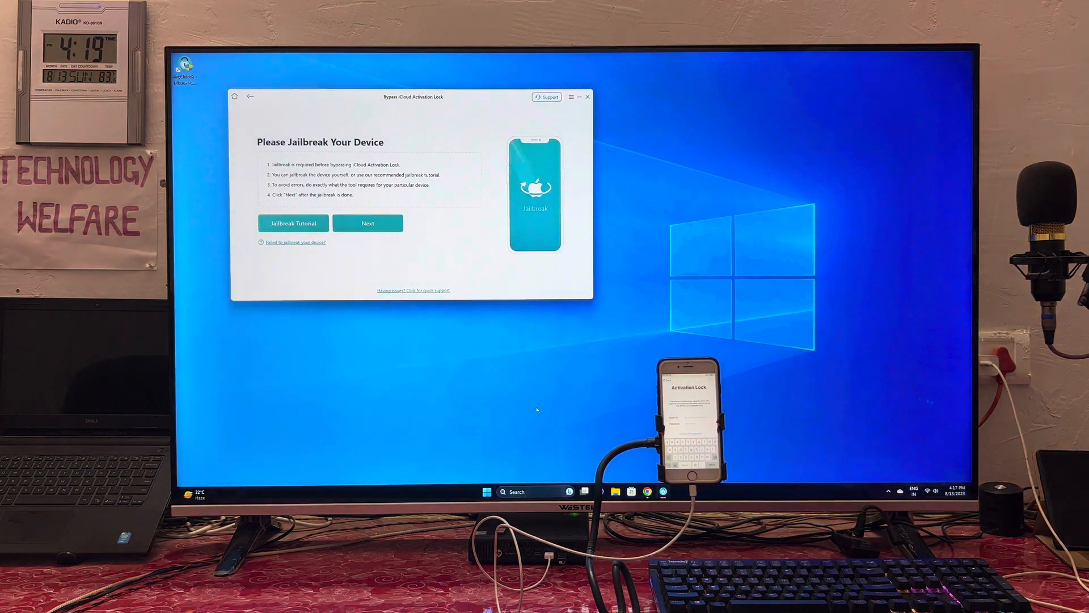
mouse_move(622, 397)
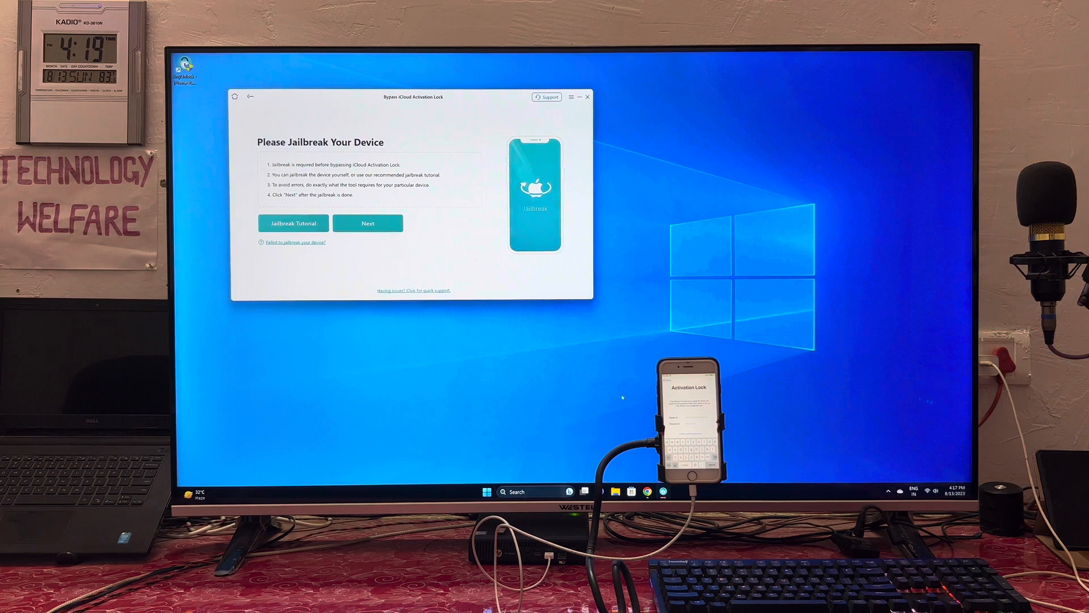
mouse_move(523, 82)
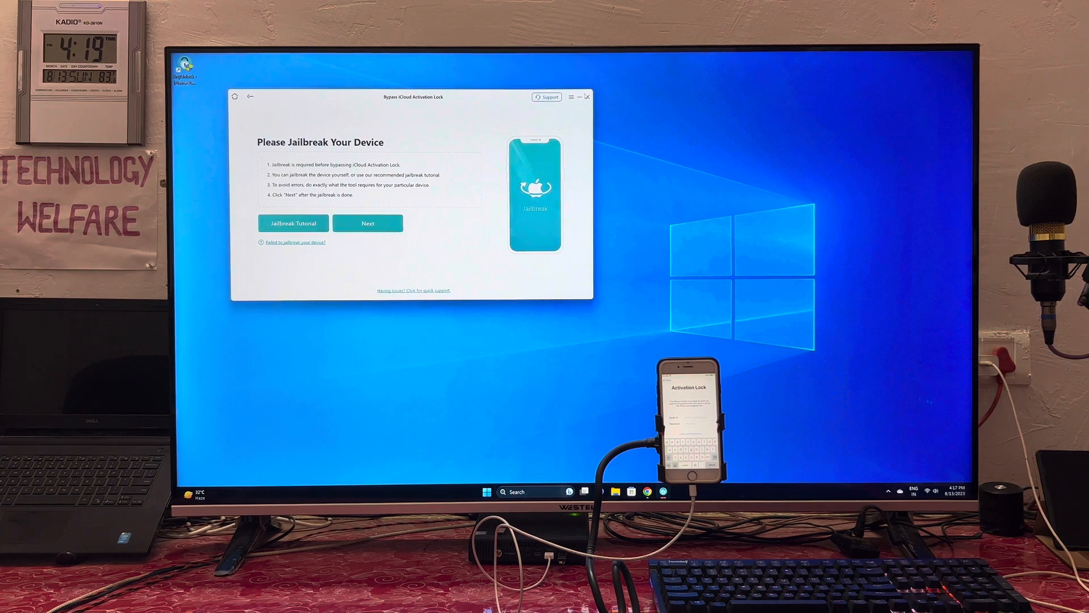
View the AnyUnlock product page on imobie.com in Chrome, then close the browser.
left_click(587, 96)
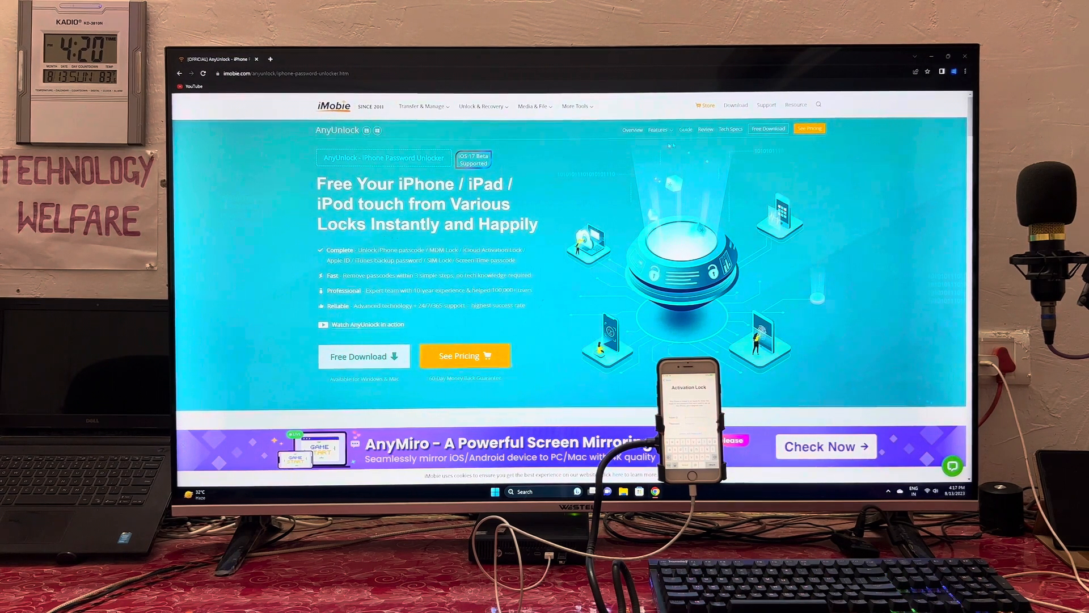
left_click(482, 107)
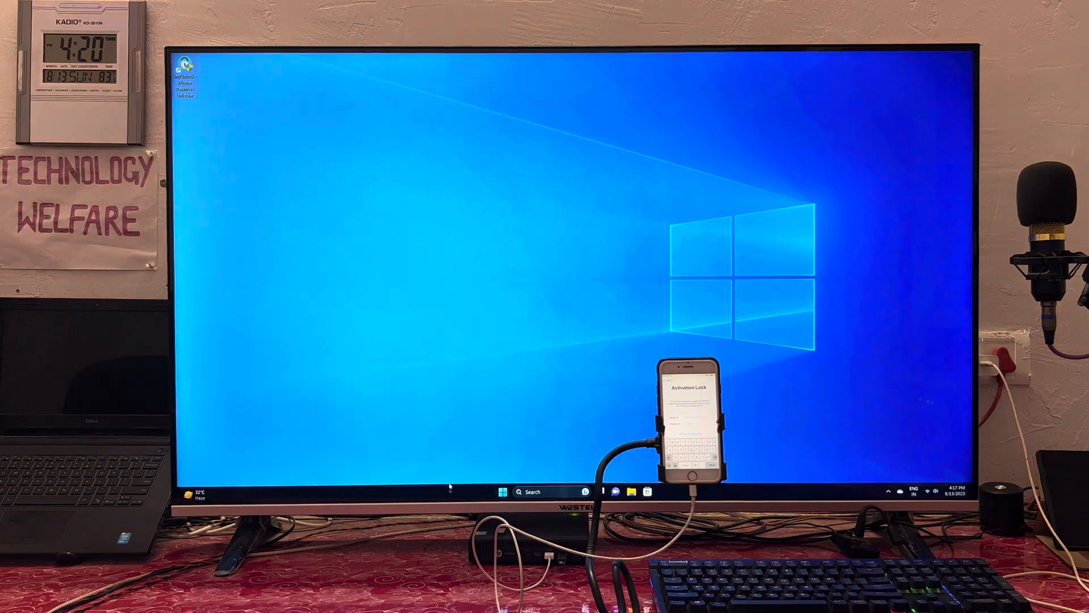
Restart into the checkra1n boot environment and reach its Options screen.
left_click(502, 491)
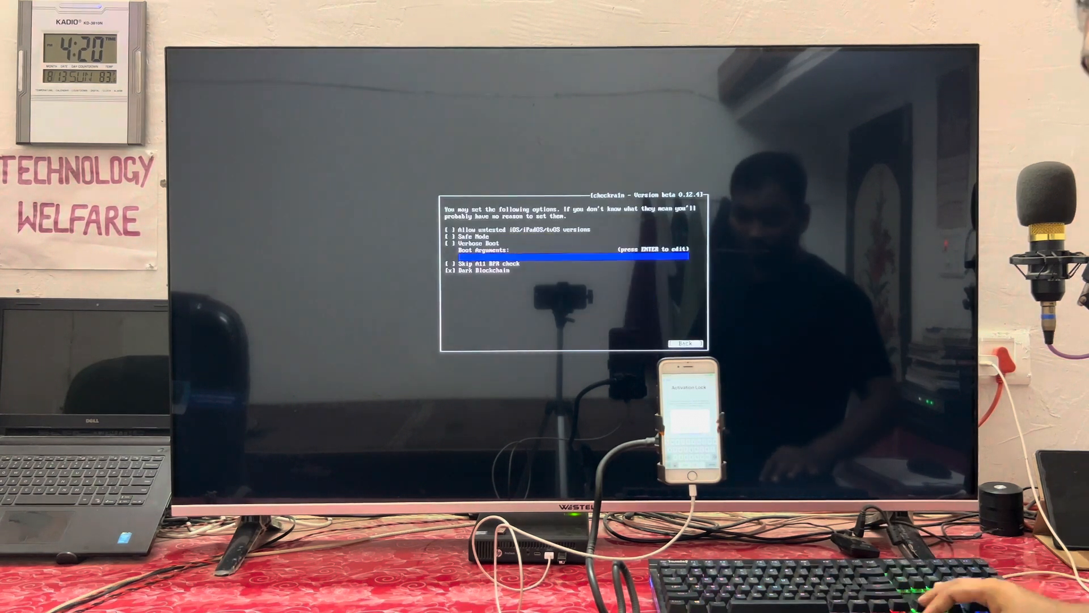
Return to checkra1n's welcome screen and start the jailbreak, putting the iPhone 6 into recovery mode.
key("up")
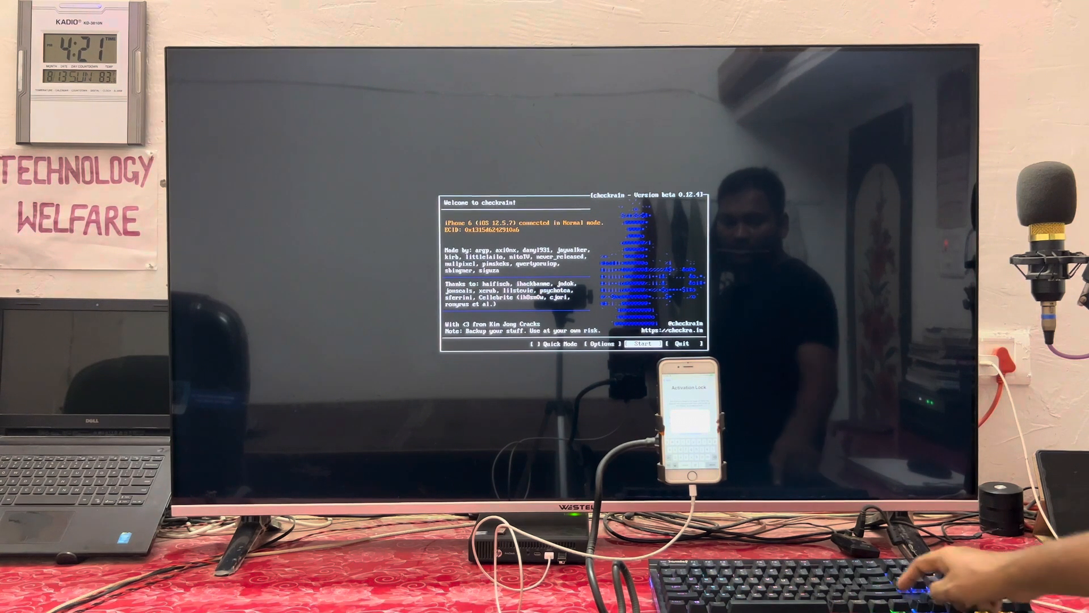
left_click(640, 343)
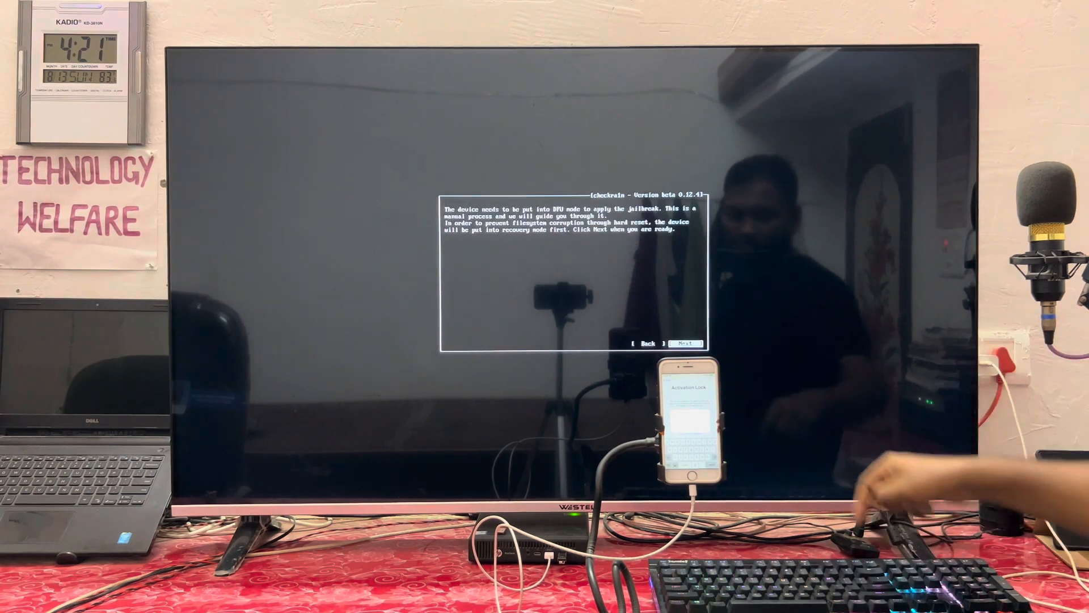
left_click(685, 342)
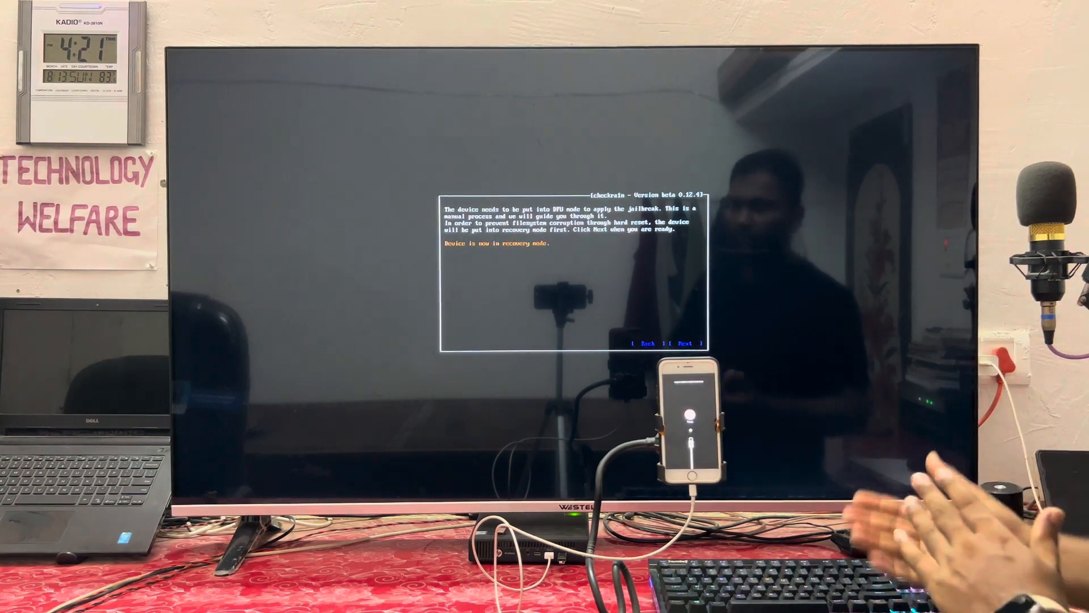
left_click(688, 343)
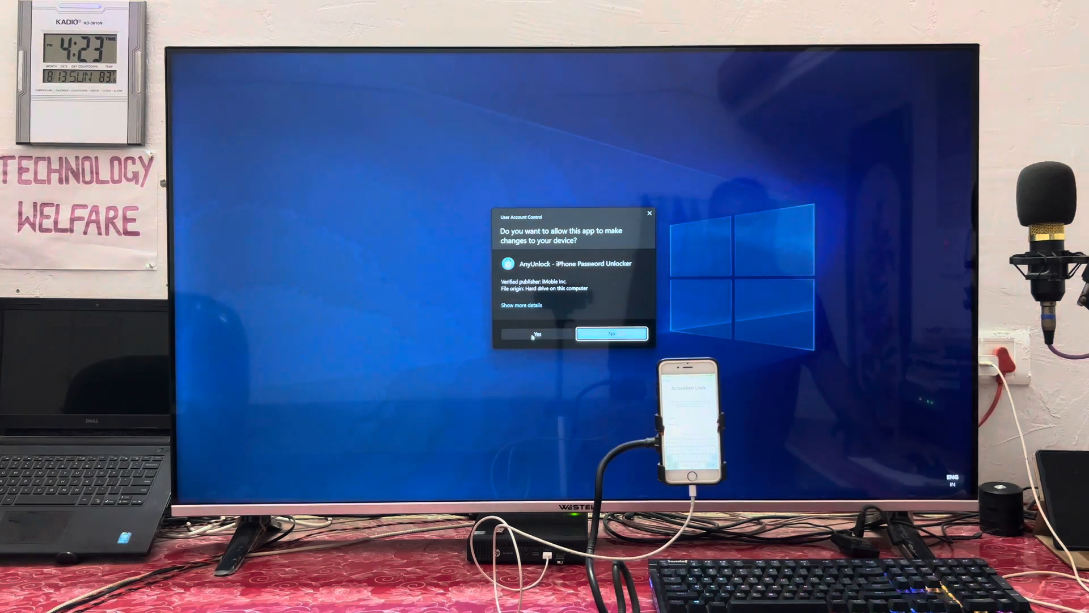
Approve the UAC prompt, start Bypass iCloud Activation Lock and begin the bypass on the iPhone 6.
left_click(535, 333)
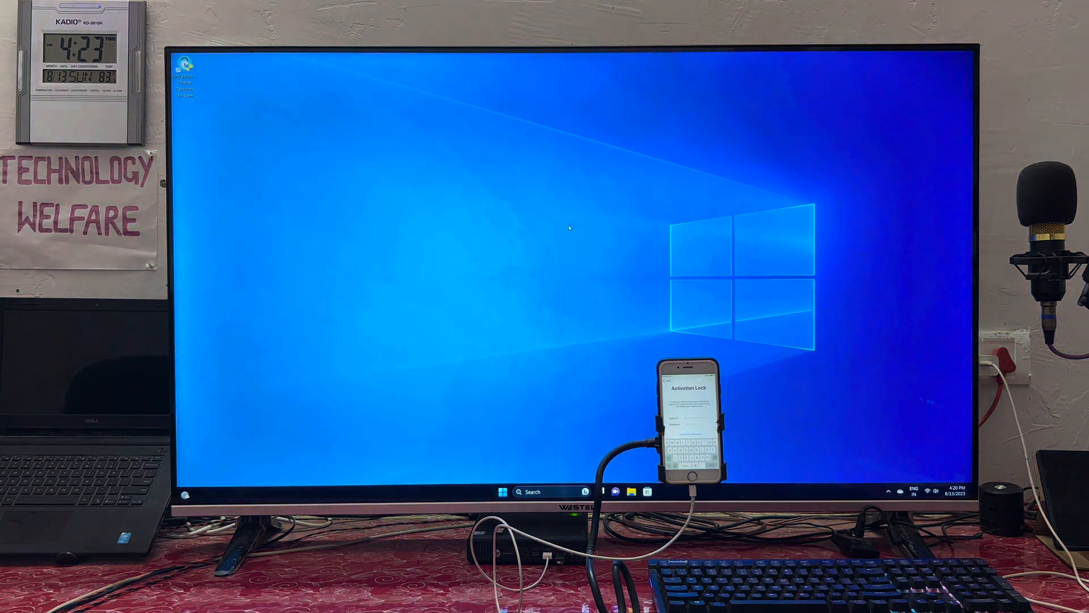
right_click(593, 236)
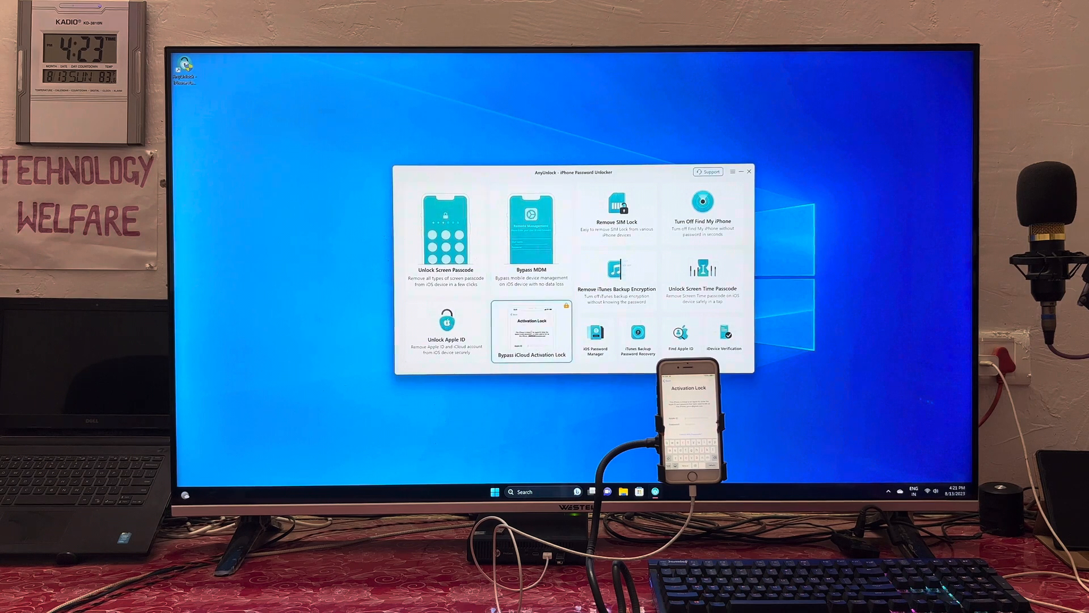
left_click(531, 331)
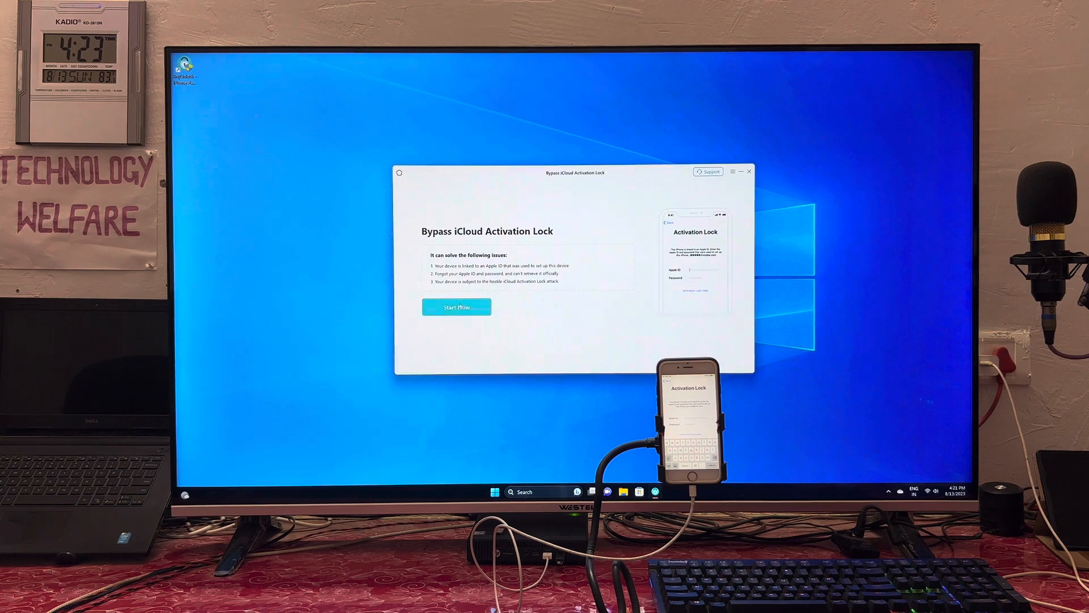
left_click(456, 308)
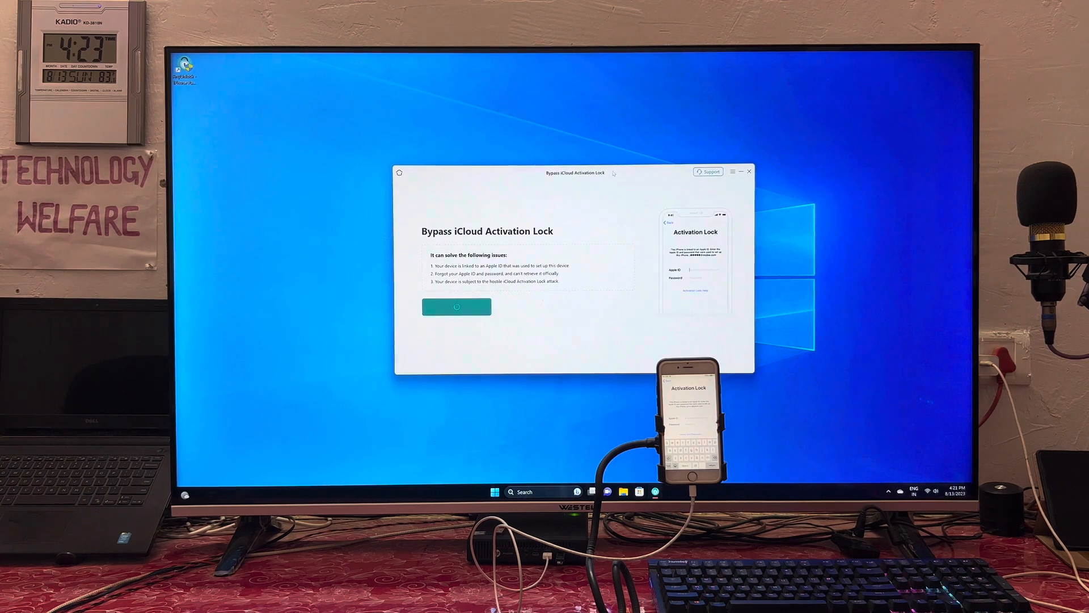
left_click(456, 306)
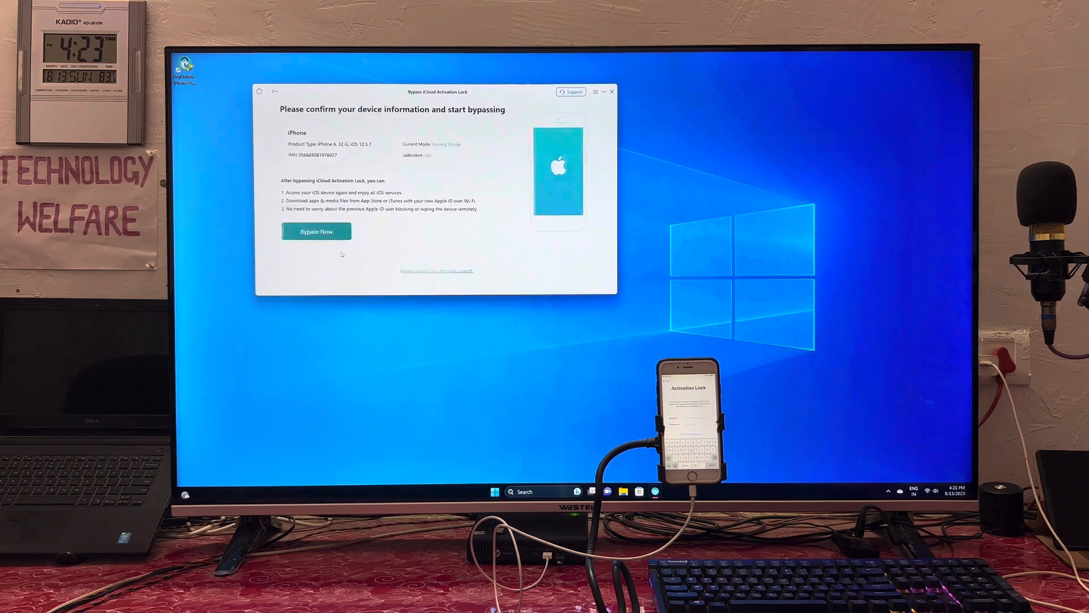
left_click(316, 231)
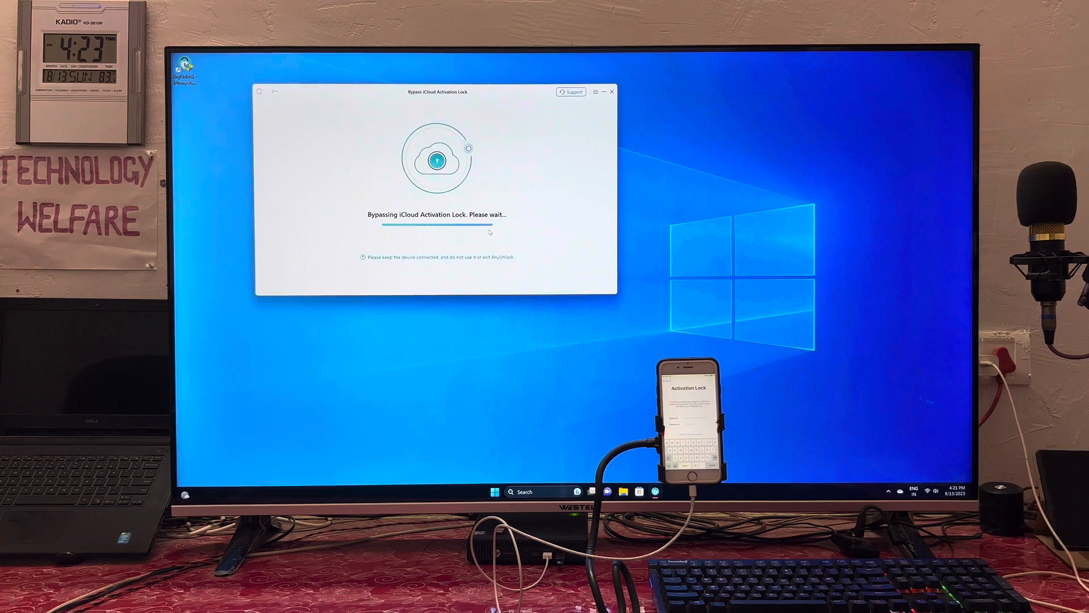